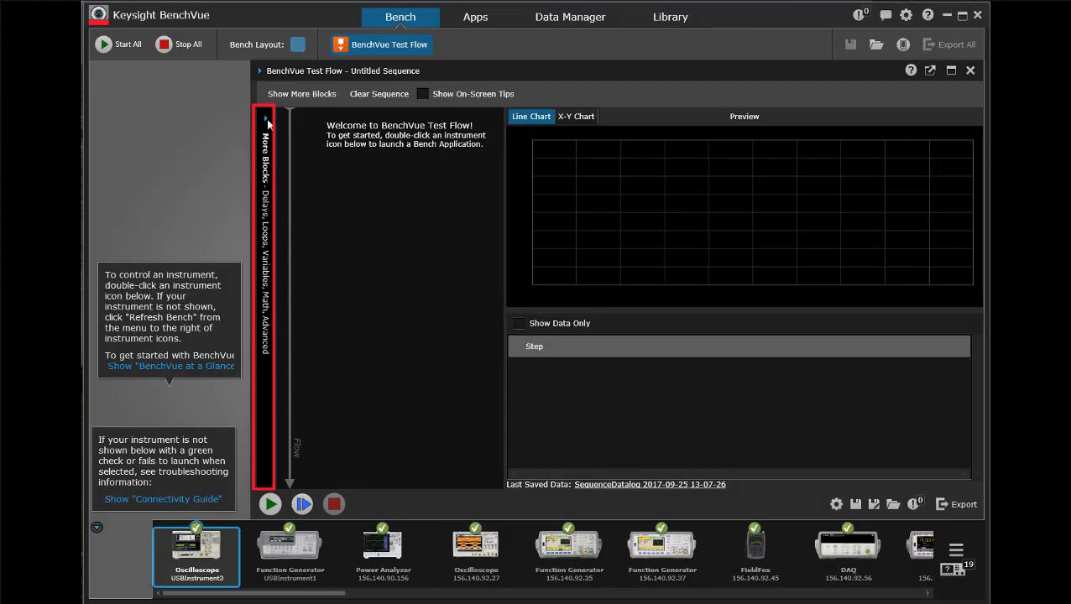
Step: Expand the extra block library to reveal Advanced blocks like SCPI
{"action": "left_click", "coordinate": [262, 117]}
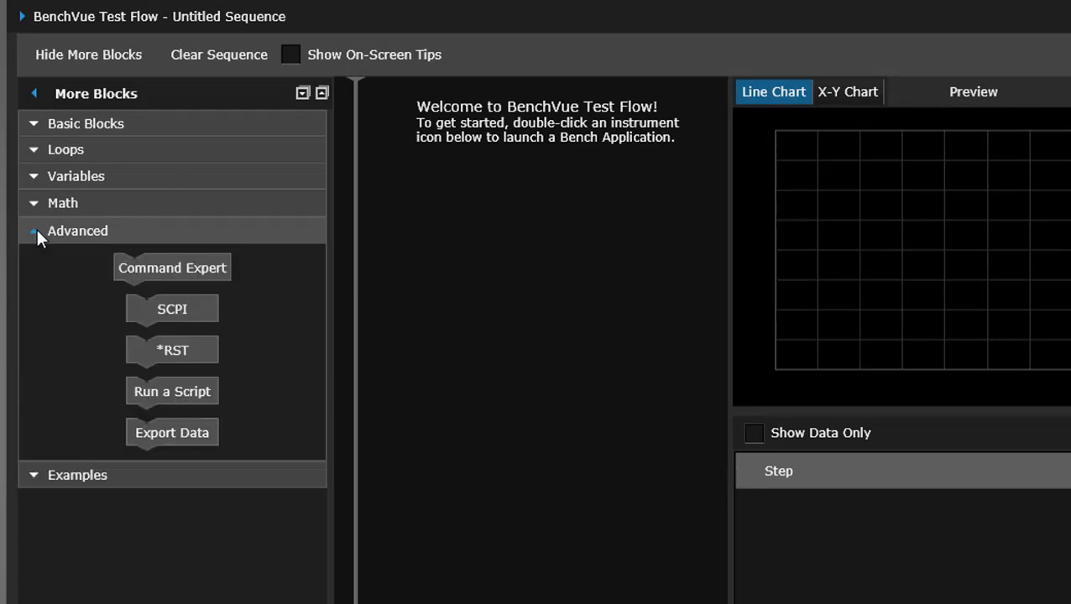
{"action": "mouse_move", "coordinate": [172, 309]}
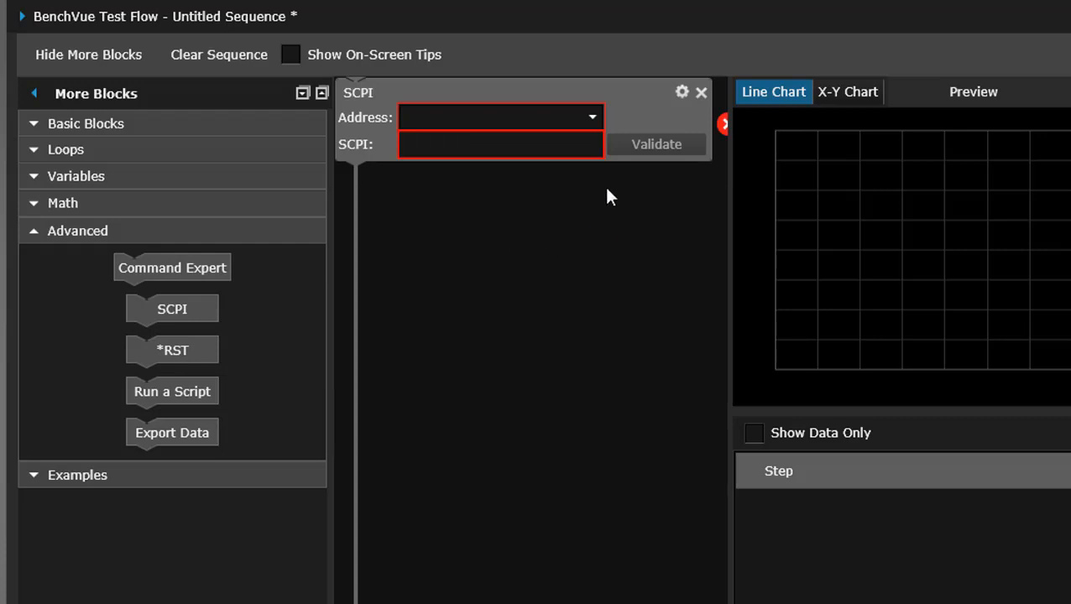
Step: Point the SCPI block at USBInstrument3, the MSO-X 3052A oscilloscope
{"action": "left_click", "coordinate": [590, 117]}
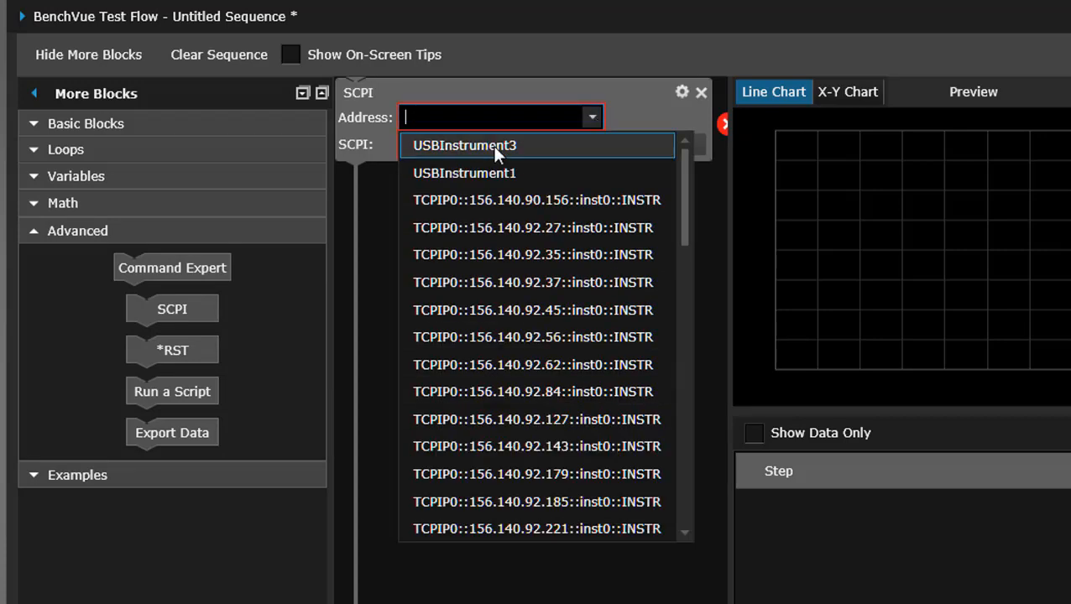
{"action": "left_click", "coordinate": [464, 146]}
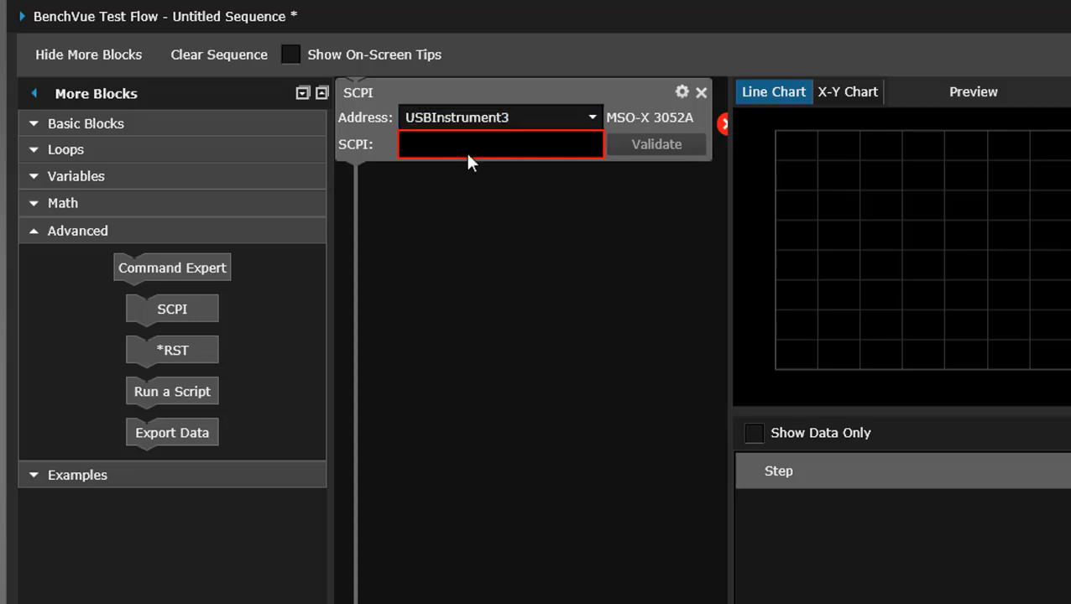
Step: Enter the query DISP:DATA? in the SCPI block's command field
{"action": "type", "text": "DISP:"}
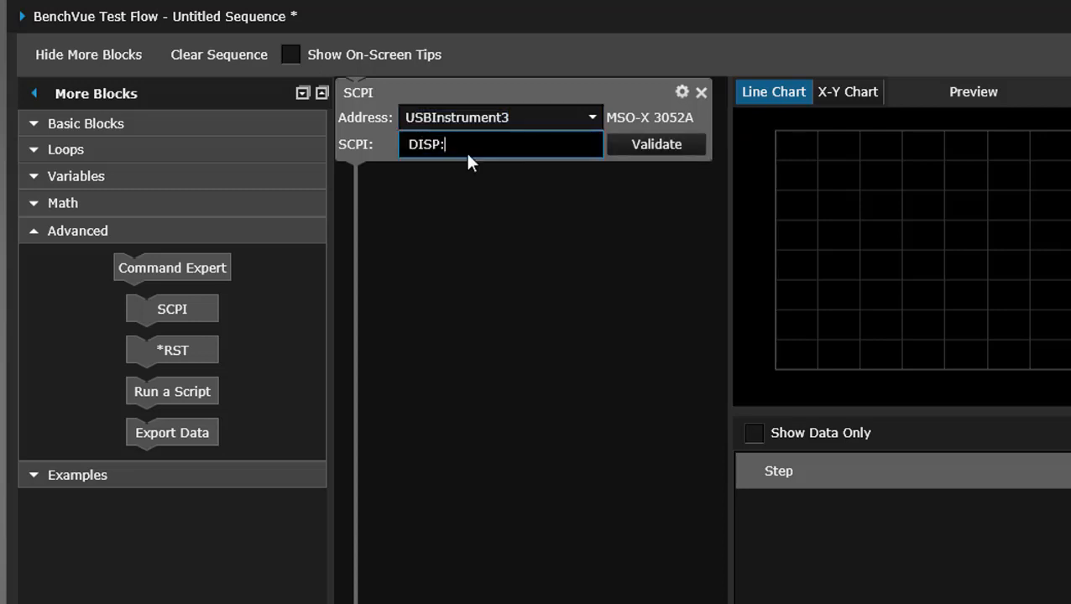
{"action": "type", "text": "DATA?"}
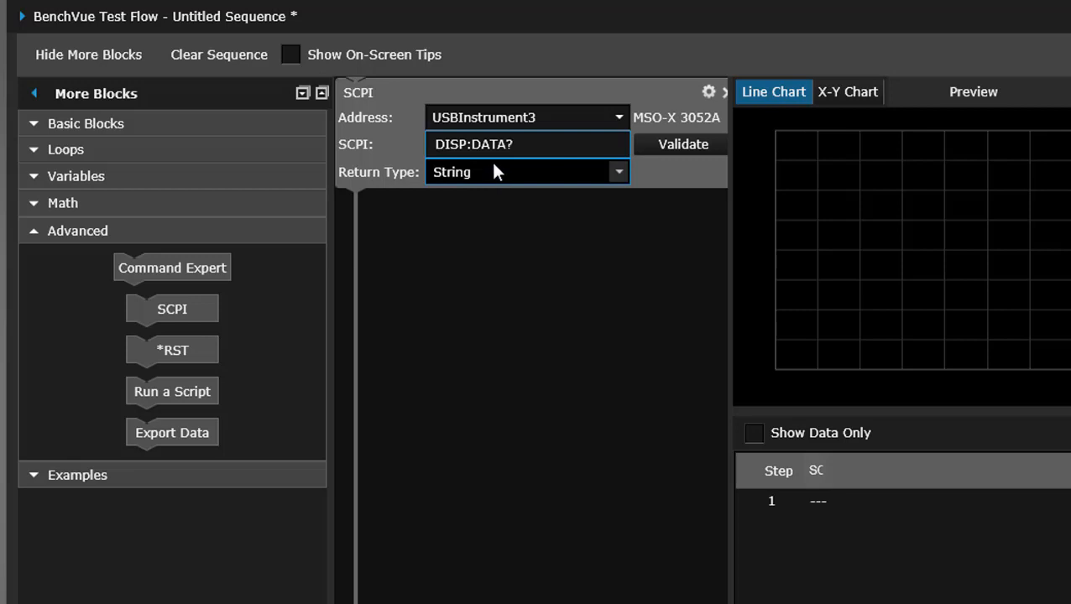
Step: Set the SCPI block's Return Type to Image and run the sequence
{"action": "left_click", "coordinate": [527, 172]}
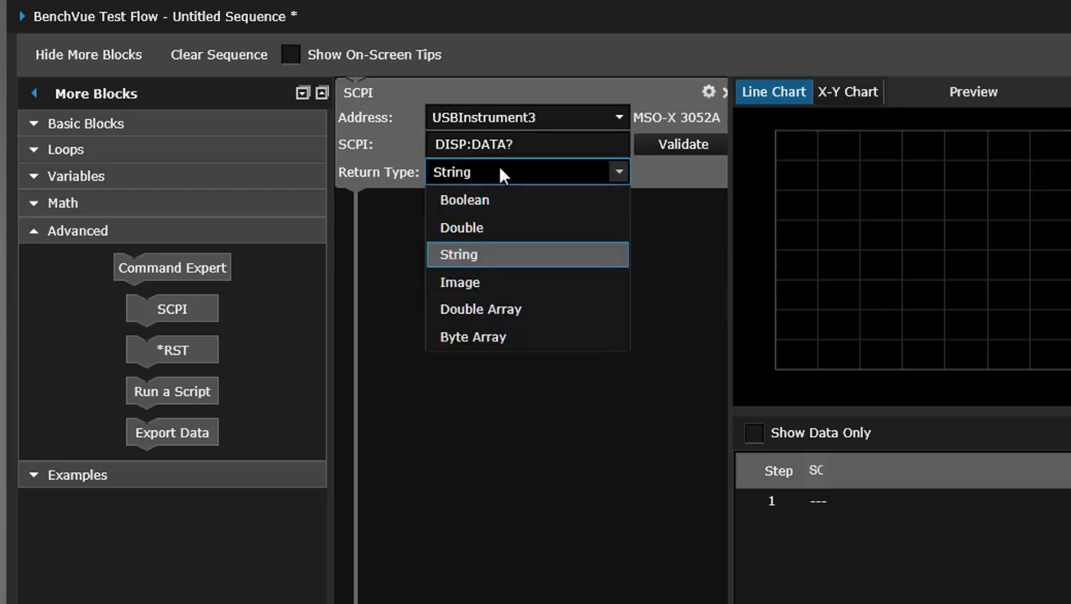
{"action": "left_click", "coordinate": [460, 282]}
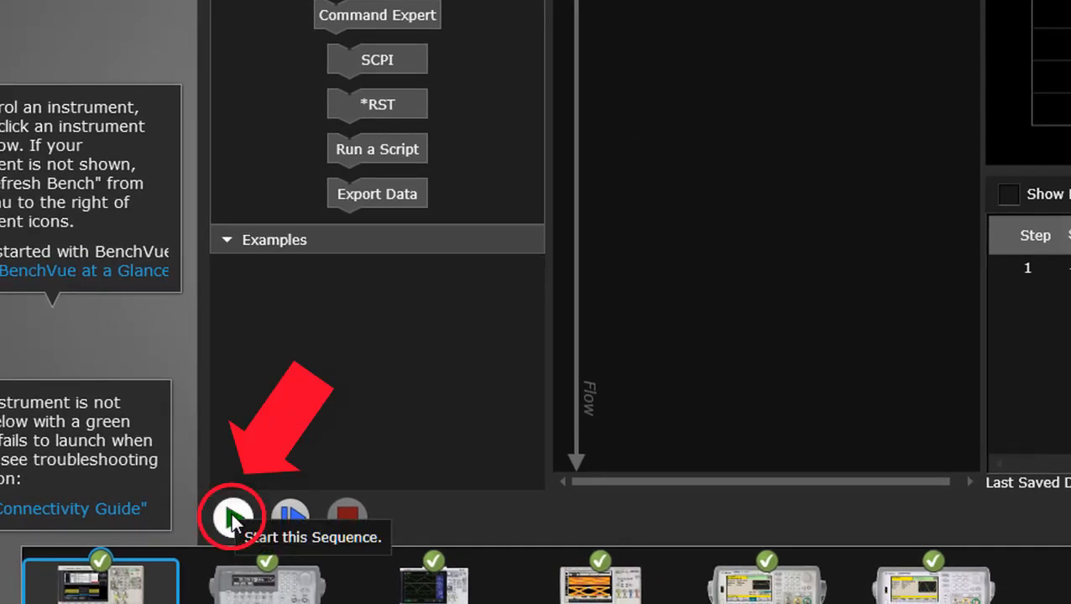
{"action": "left_click", "coordinate": [233, 516]}
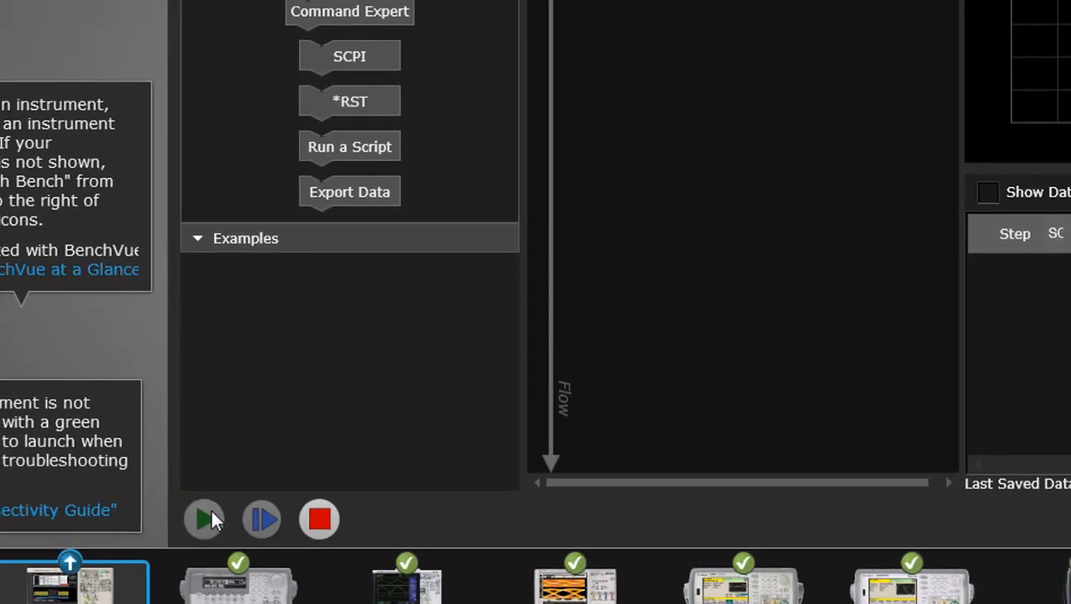
{"action": "left_click", "coordinate": [204, 518]}
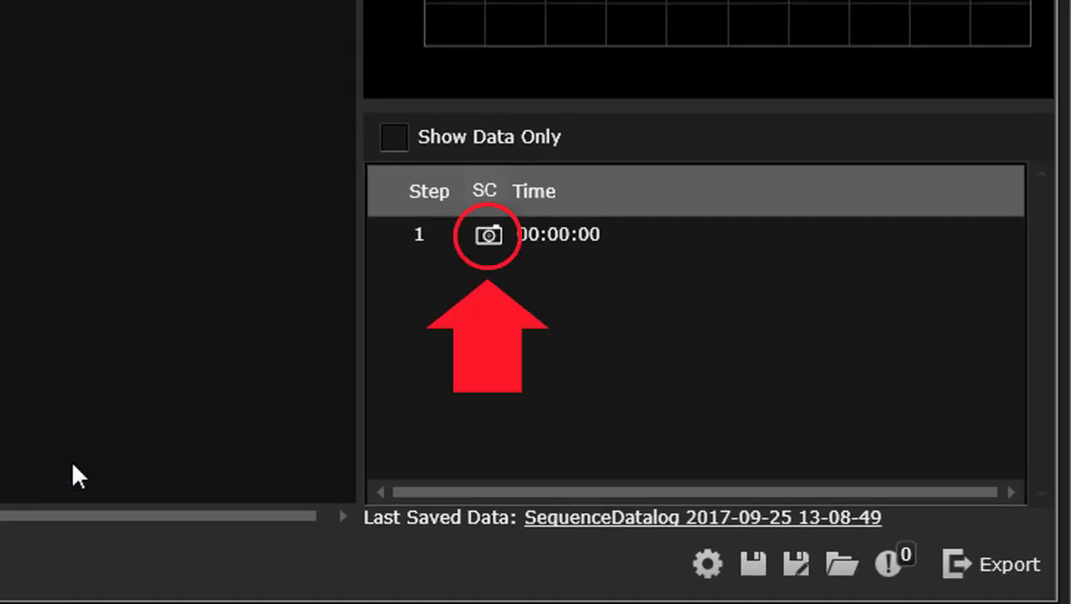
Step: Open step 1's oscilloscope screenshot in Image Viewer and show its export options
{"action": "left_click", "coordinate": [487, 234]}
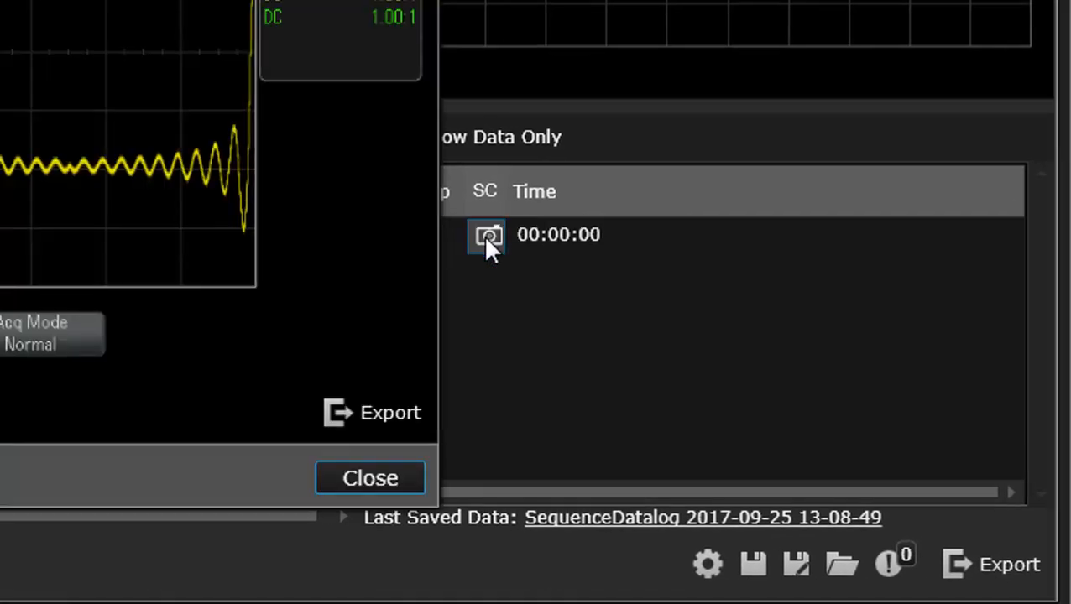
{"action": "left_click", "coordinate": [487, 235]}
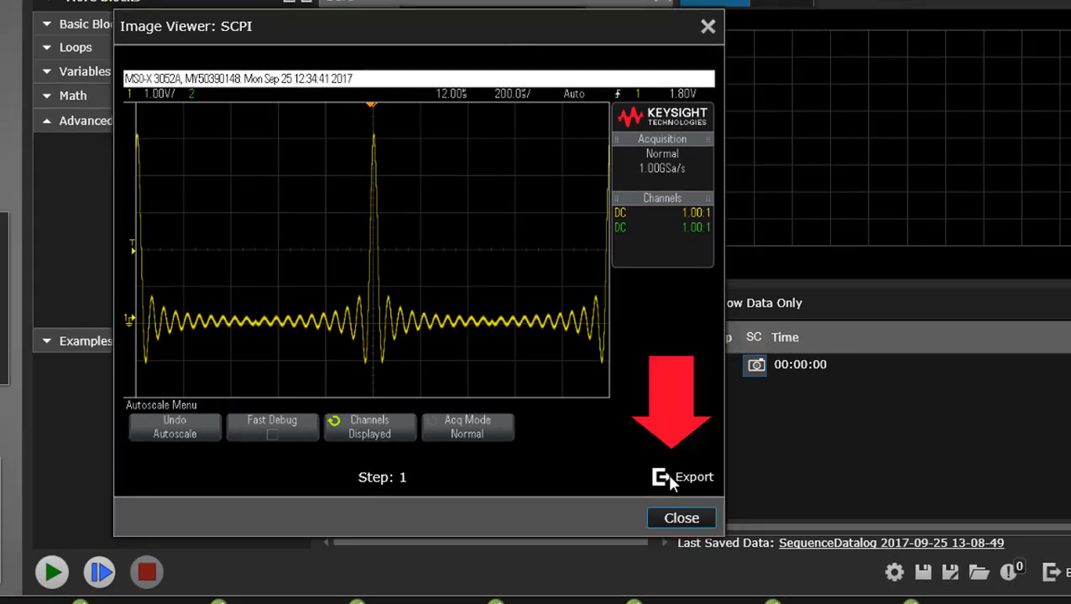
{"action": "left_click", "coordinate": [694, 477]}
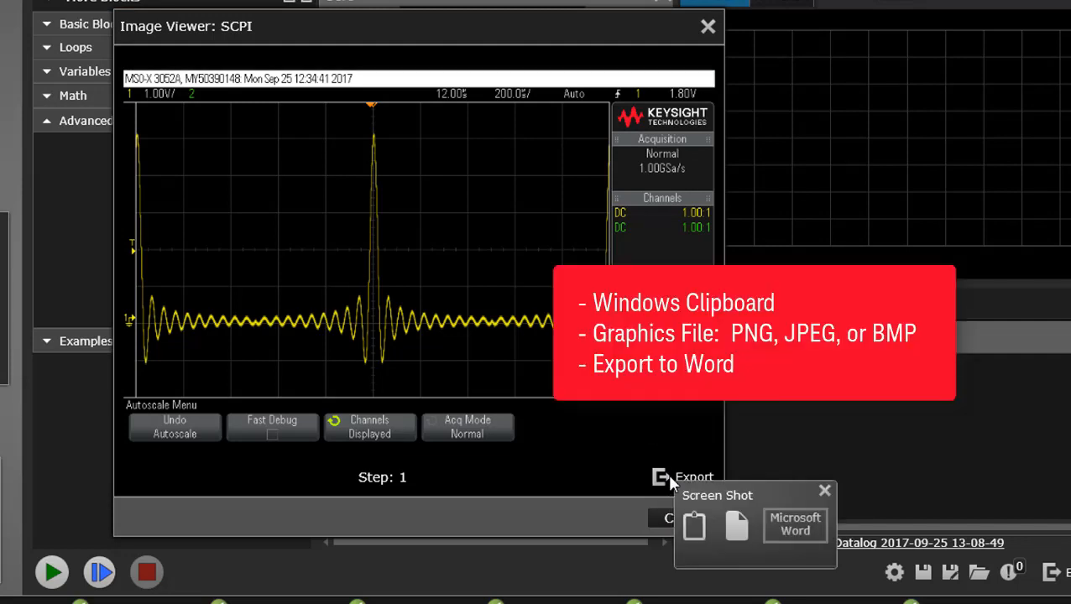